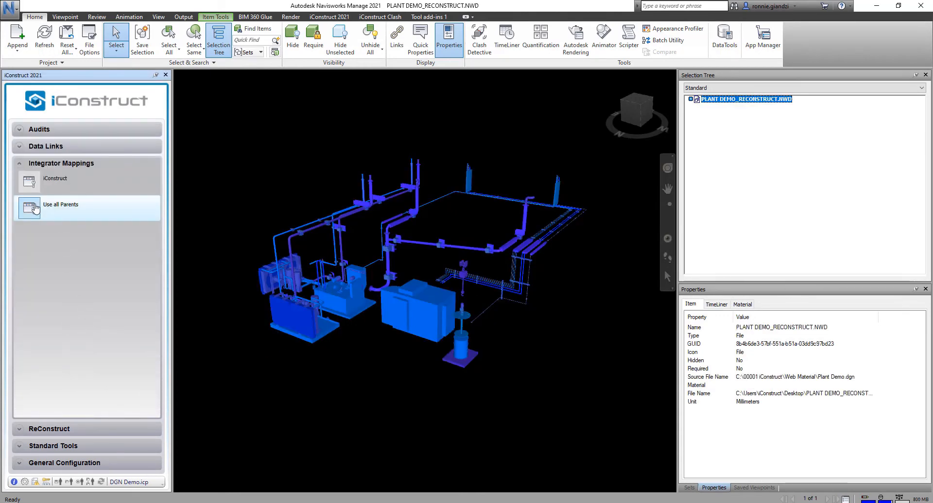
Map all 4860 plant model items to template standards with the Use all Parents mapping.
left_click(60, 204)
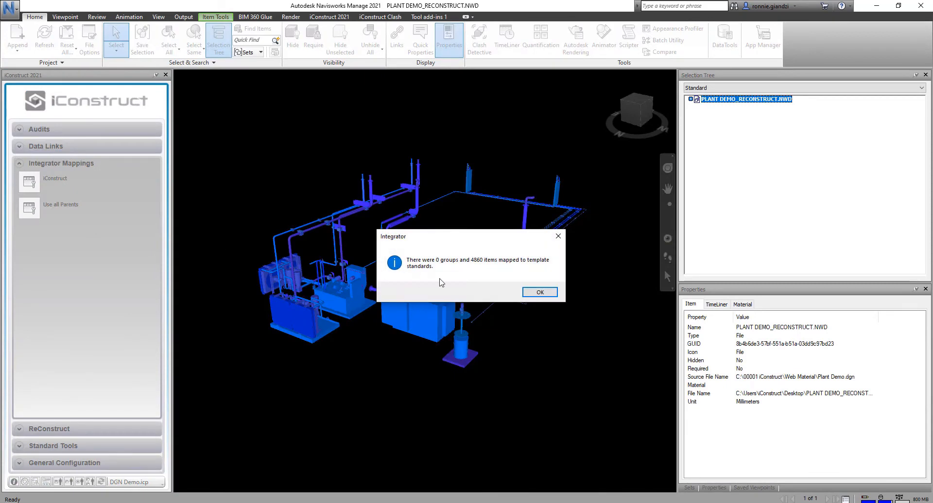
left_click(539, 292)
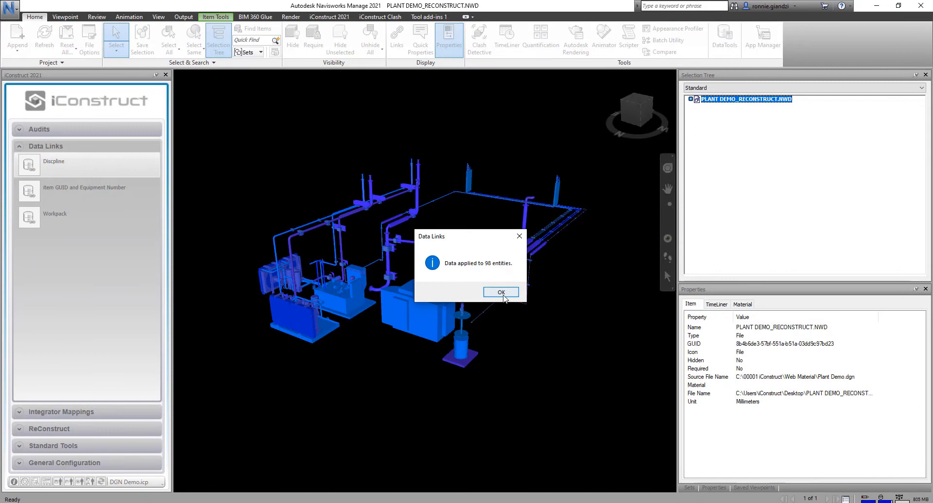
Run the Discipline data link, applying data such as Mechanical and HY01 to 98 entities.
left_click(500, 292)
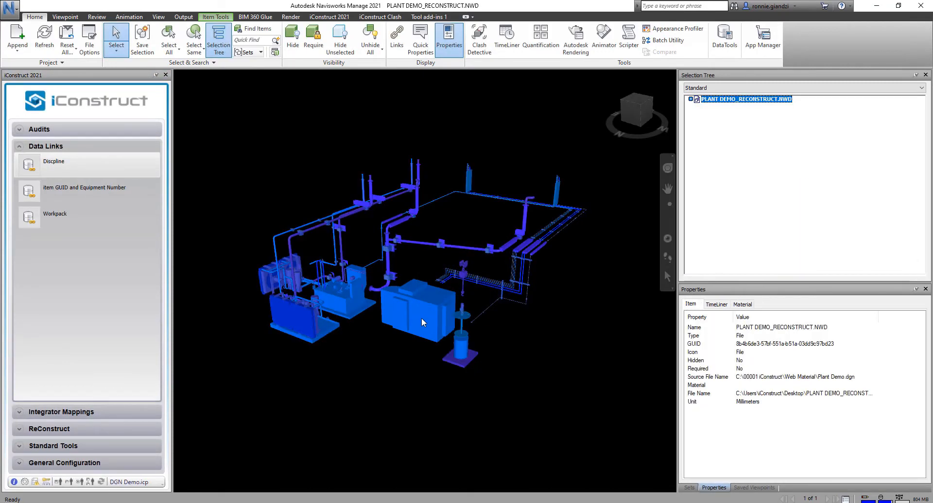
left_click(53, 161)
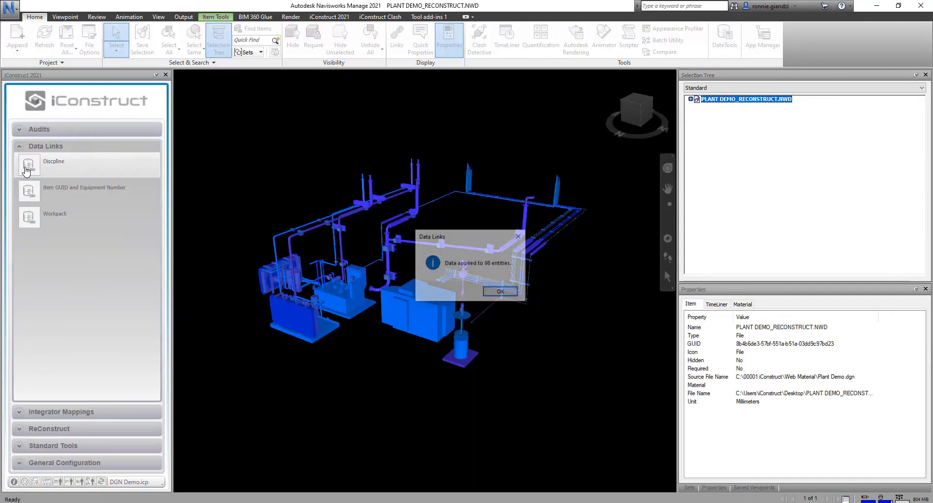
left_click(499, 292)
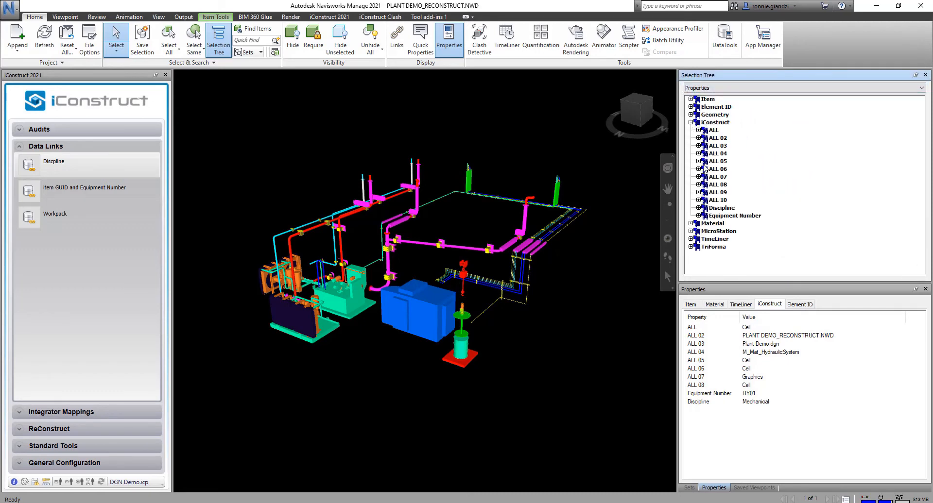
Select the 98 items with an Equipment Number, hide everything else, and expand ReConstruct.
left_click(734, 216)
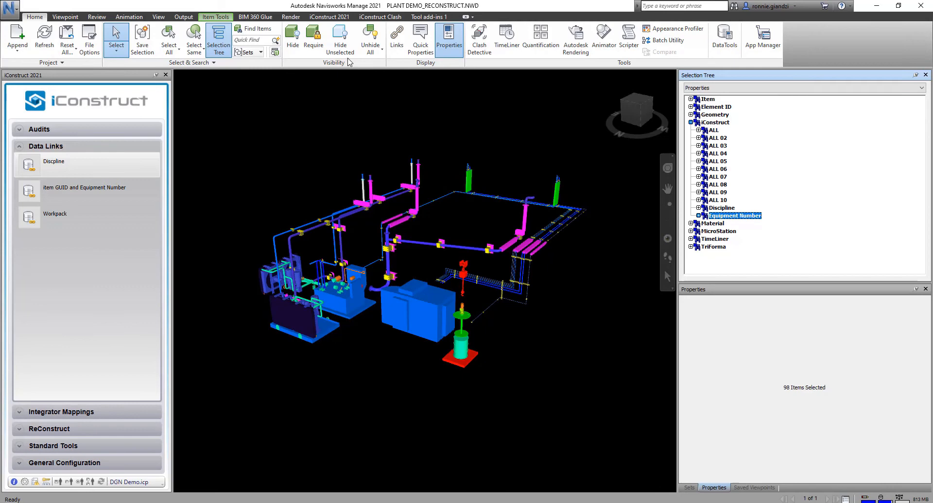
left_click(340, 40)
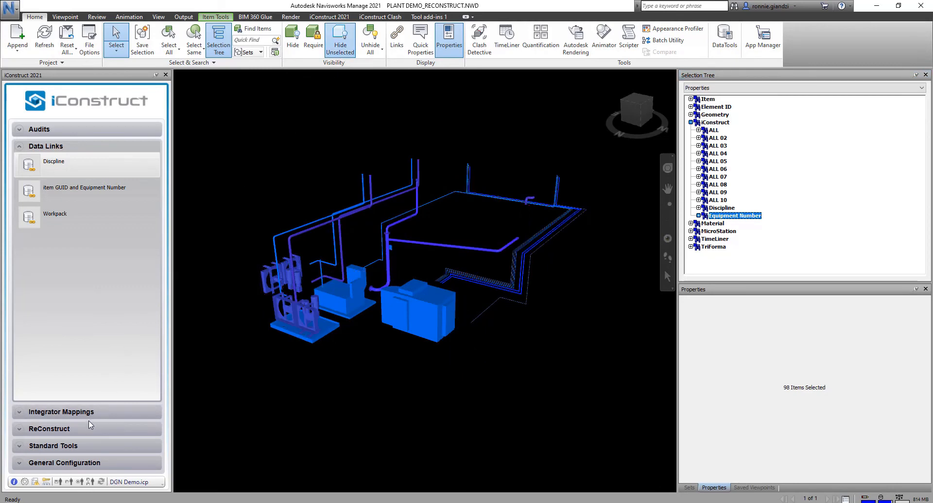
left_click(50, 428)
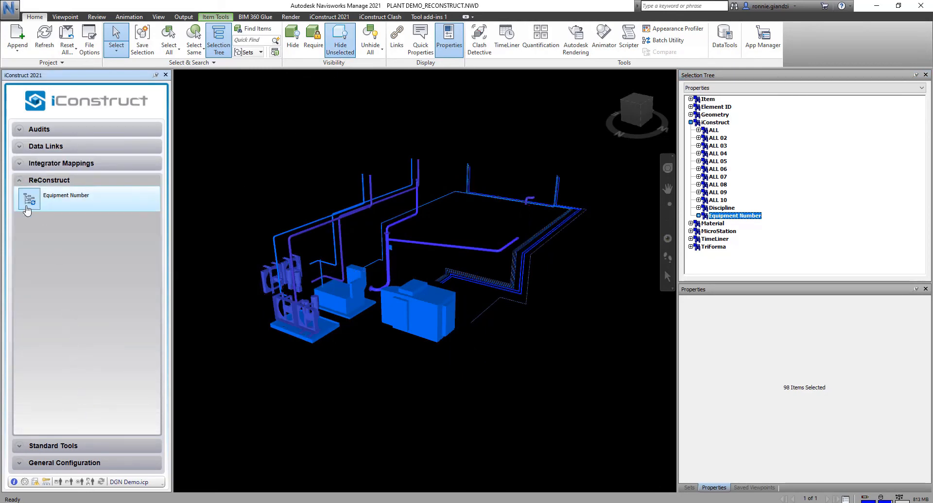
ReConstruct by Equipment Number, saving as PLANT DEMO_RECONSTRUCT_RECONSTRUCT.NWD and answering the save prompt.
left_click(66, 195)
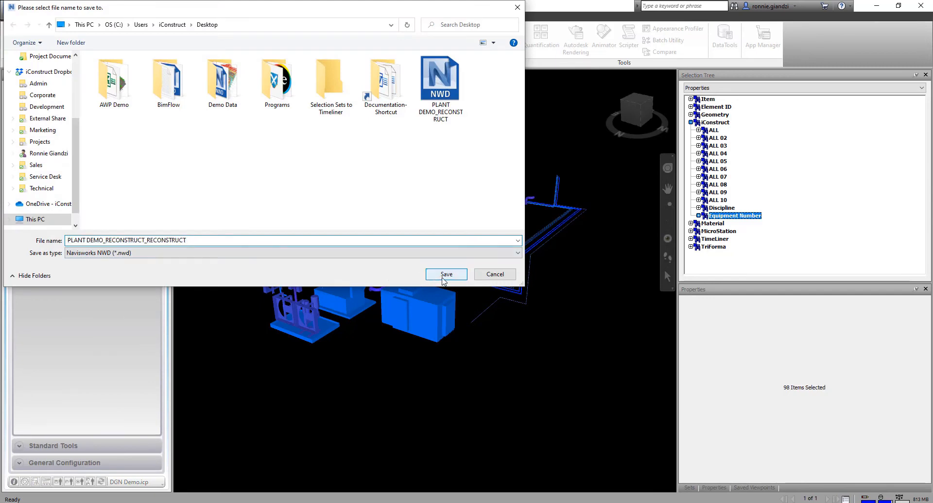
left_click(446, 275)
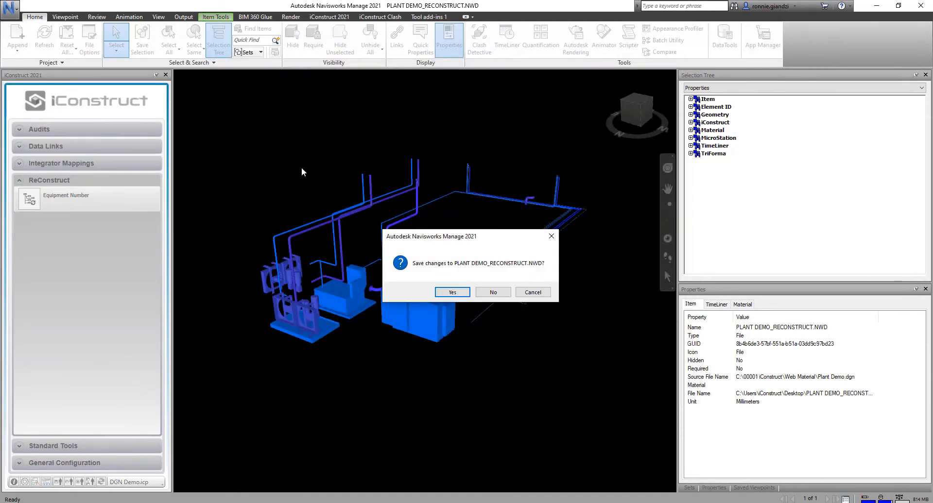
left_click(451, 292)
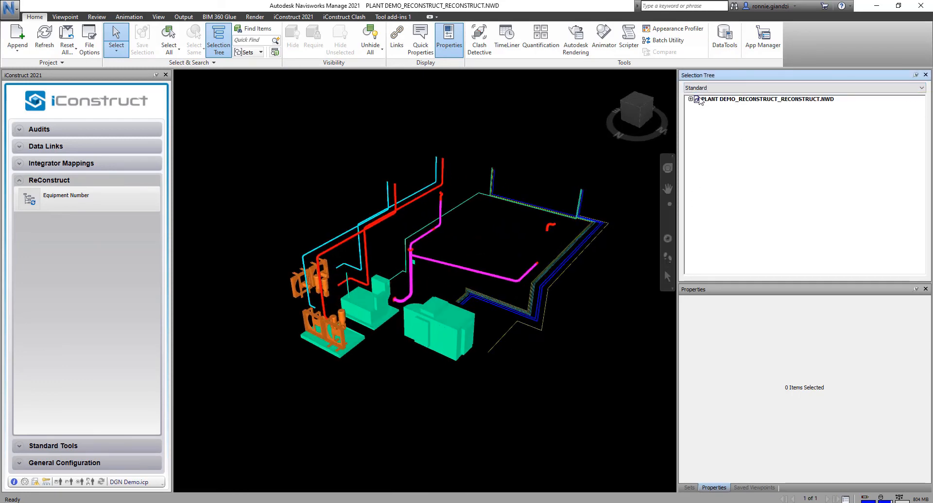
Browse the rebuilt tree, then select the hydraulic block's HY01 group via Set Selection Resolution To First Object.
left_click(690, 99)
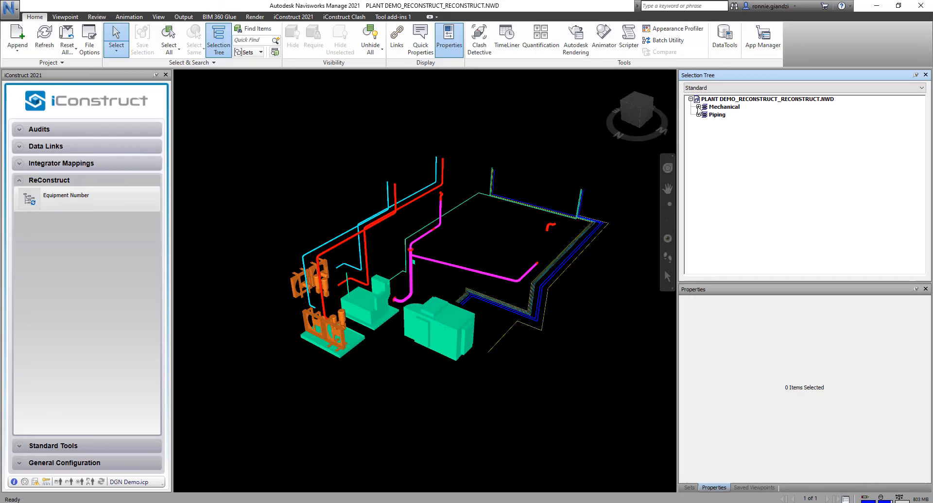
left_click(697, 106)
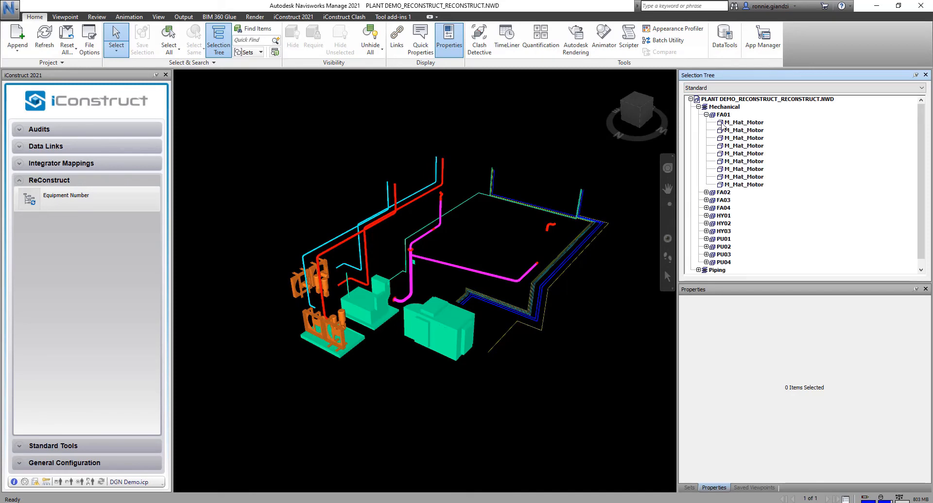
left_click(699, 106)
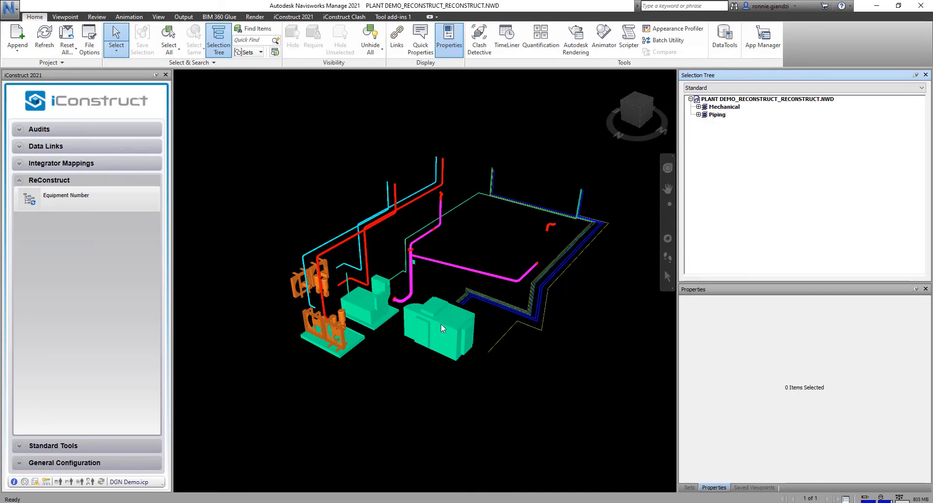
right_click(443, 327)
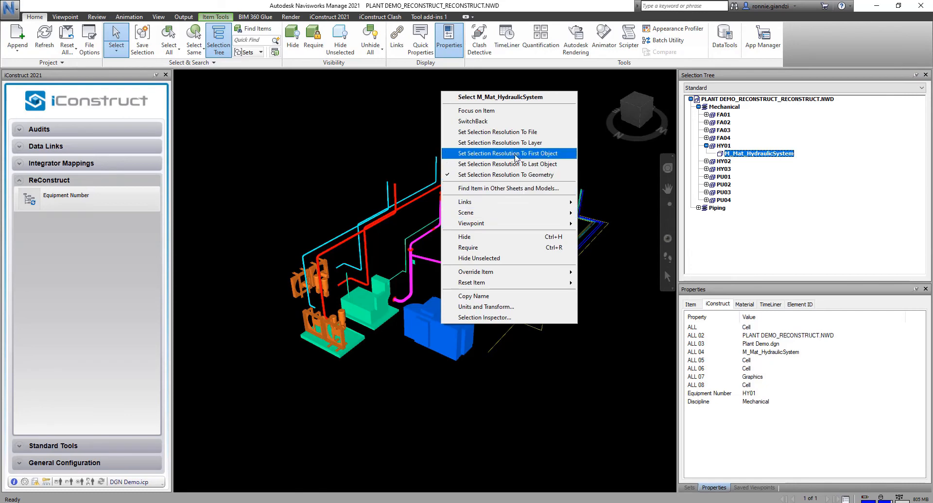
left_click(506, 154)
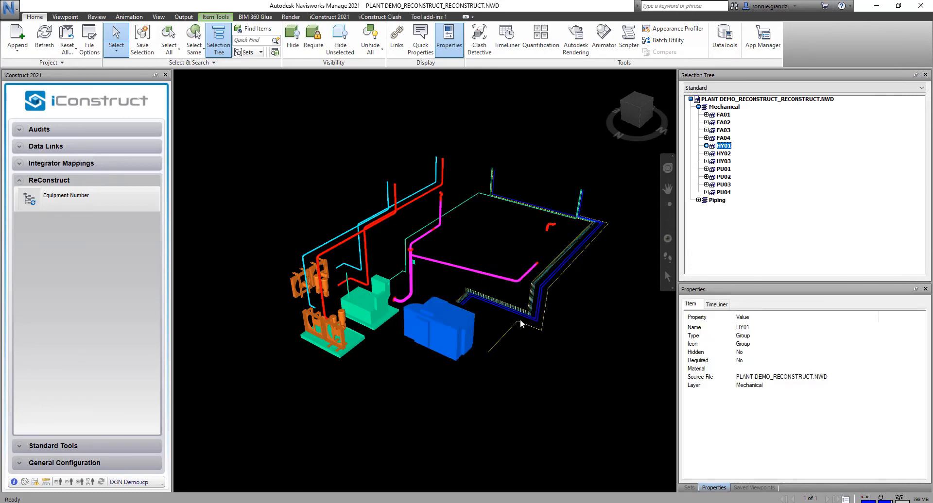
mouse_move(448, 340)
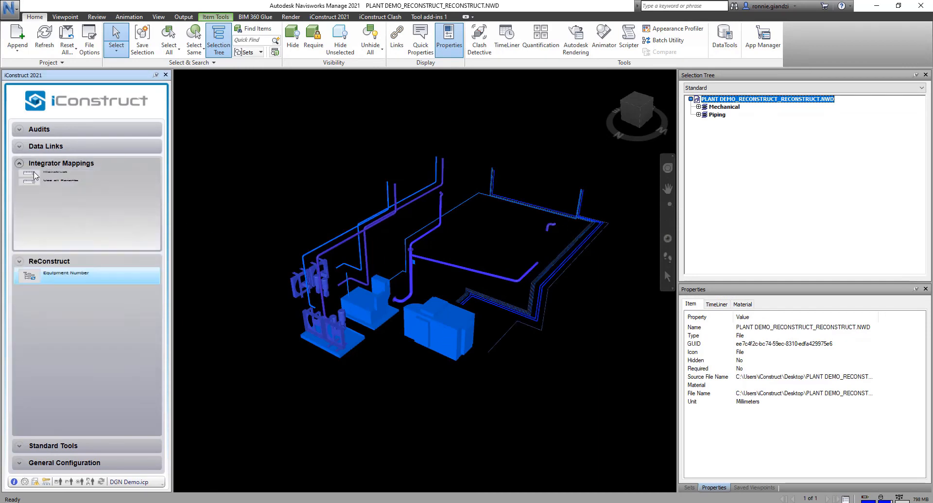
Expand Integrator Mappings and review HY01's iConstruct and Item properties: Equipment Number HY01, Mechanical layer.
left_click(55, 177)
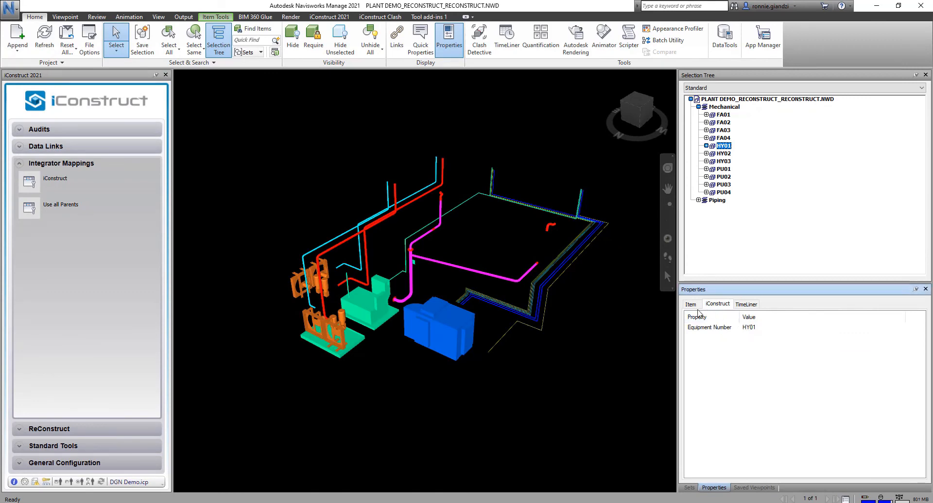
left_click(690, 304)
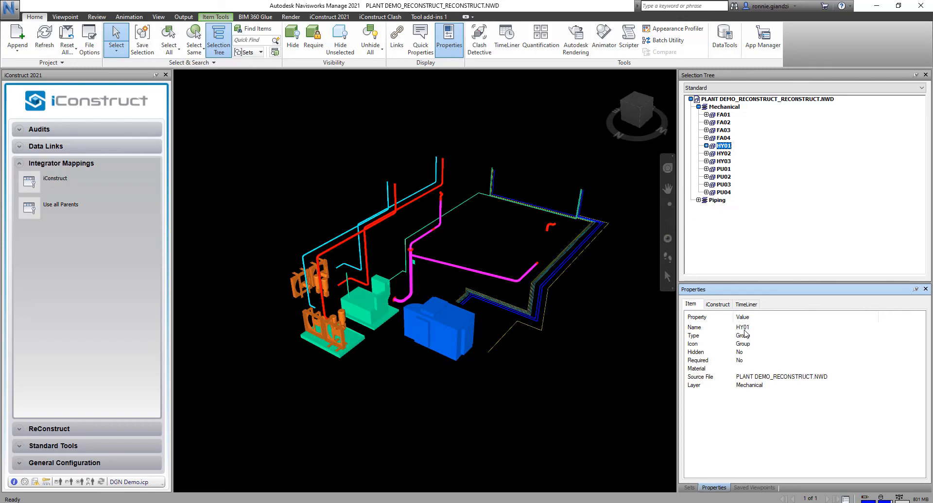
left_click(766, 99)
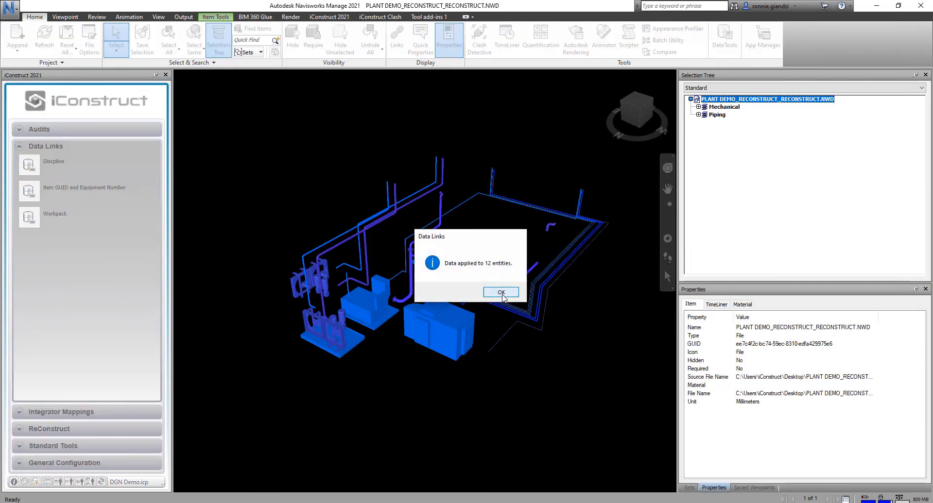
Dismiss the 'Data applied to 12 entities' message.
left_click(499, 292)
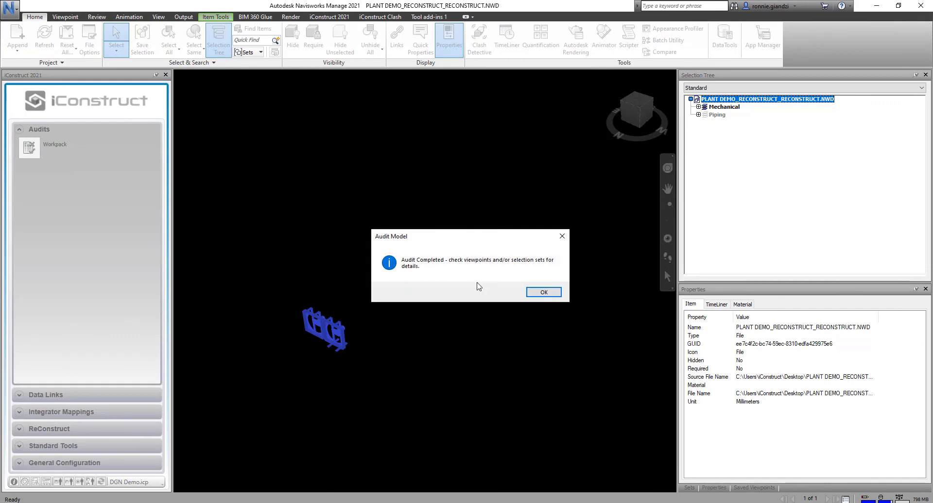
Confirm the Workpack audit, then view the WP01 and WP03 audit viewpoints and the audit selection sets.
left_click(542, 292)
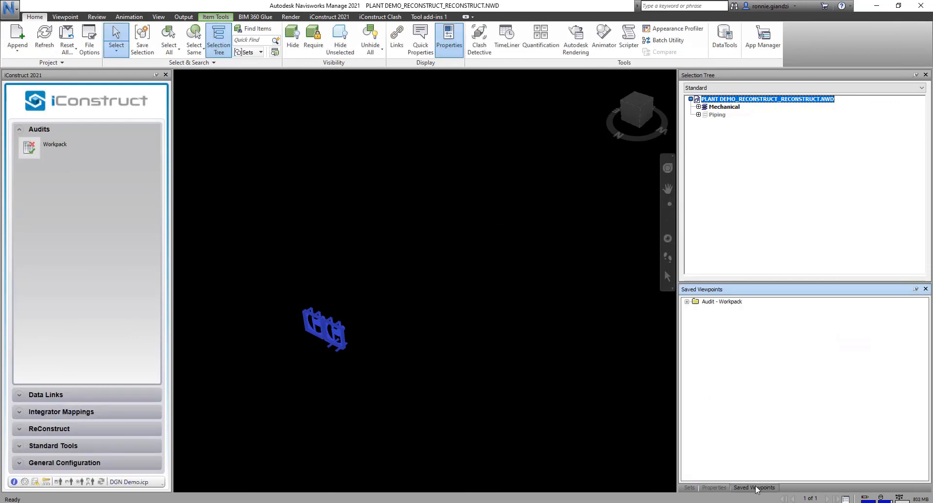
left_click(717, 309)
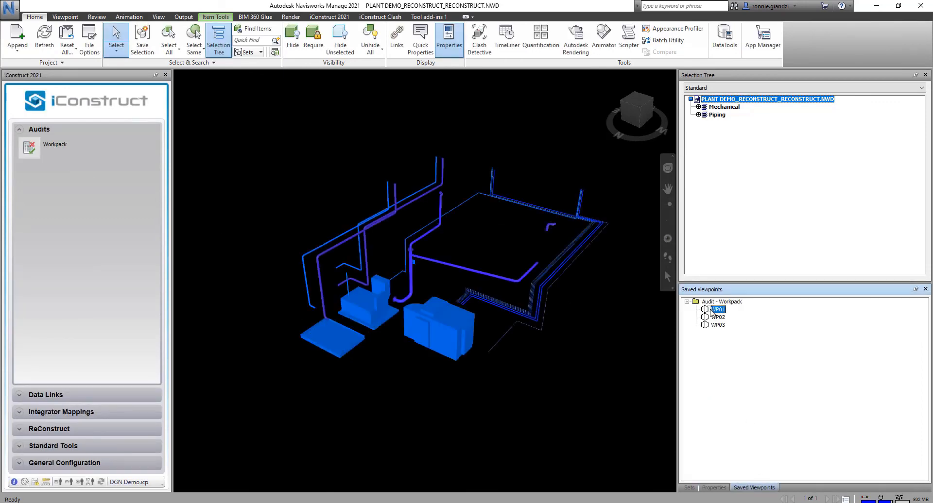
left_click(718, 324)
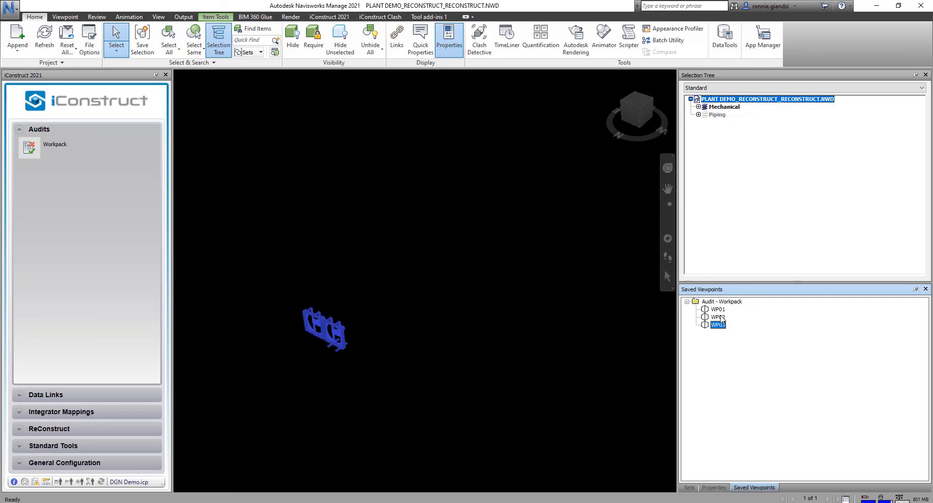
left_click(718, 309)
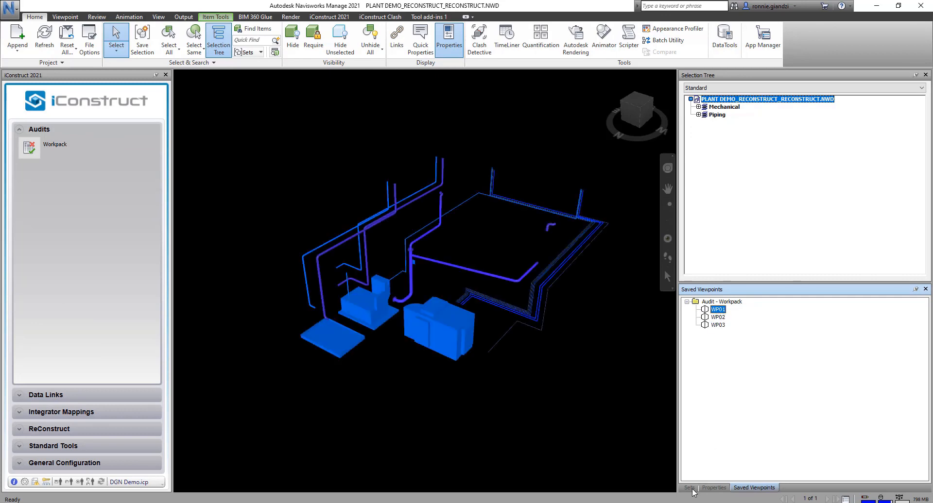
left_click(689, 487)
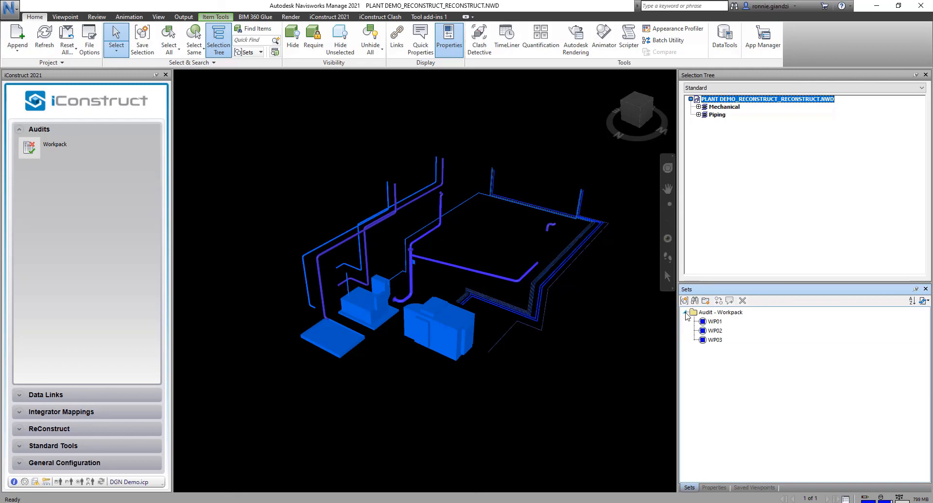